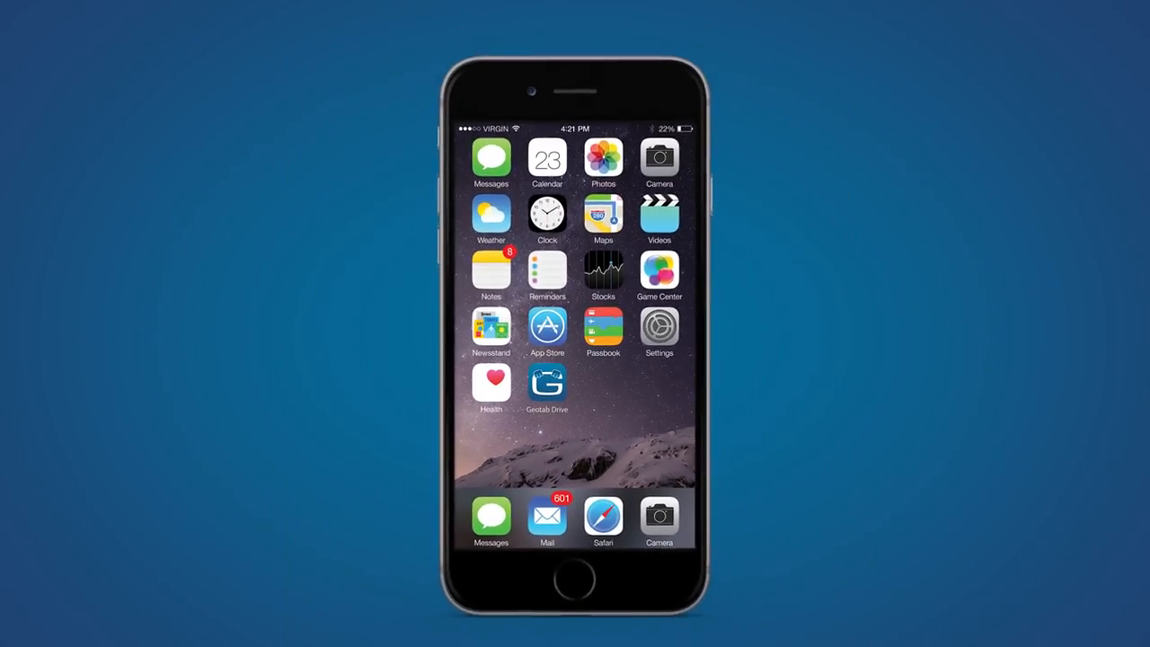
Step: Launch Geotab Drive and scroll the DVIR Log checklist down to the remark field
click(546, 382)
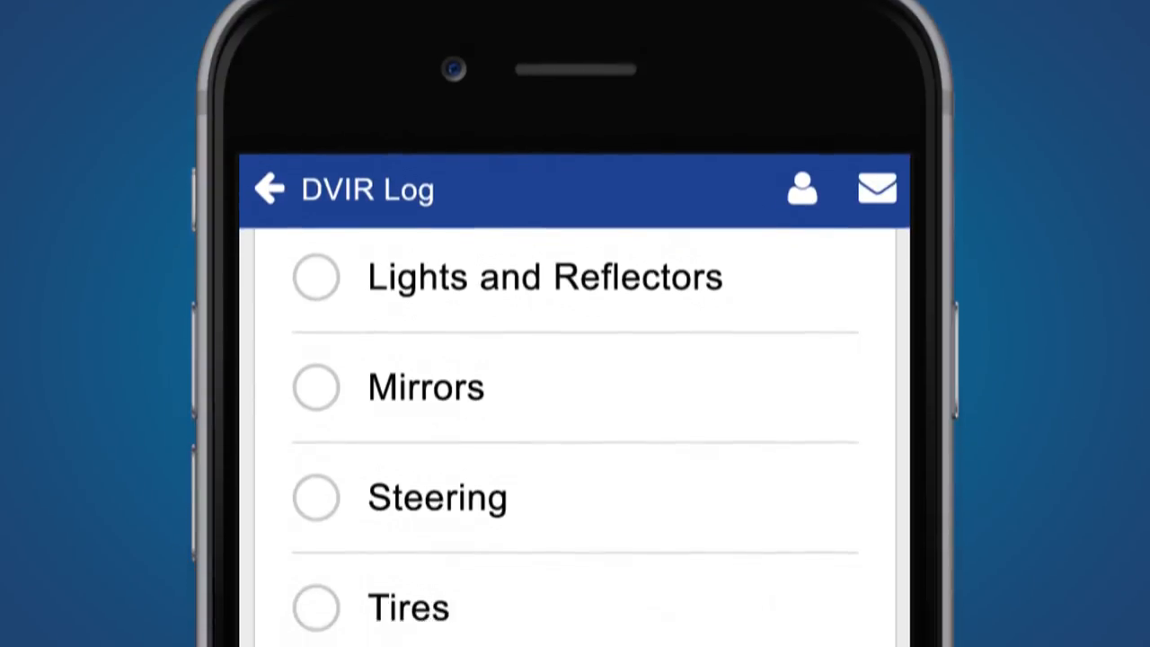
scroll(down, 3)
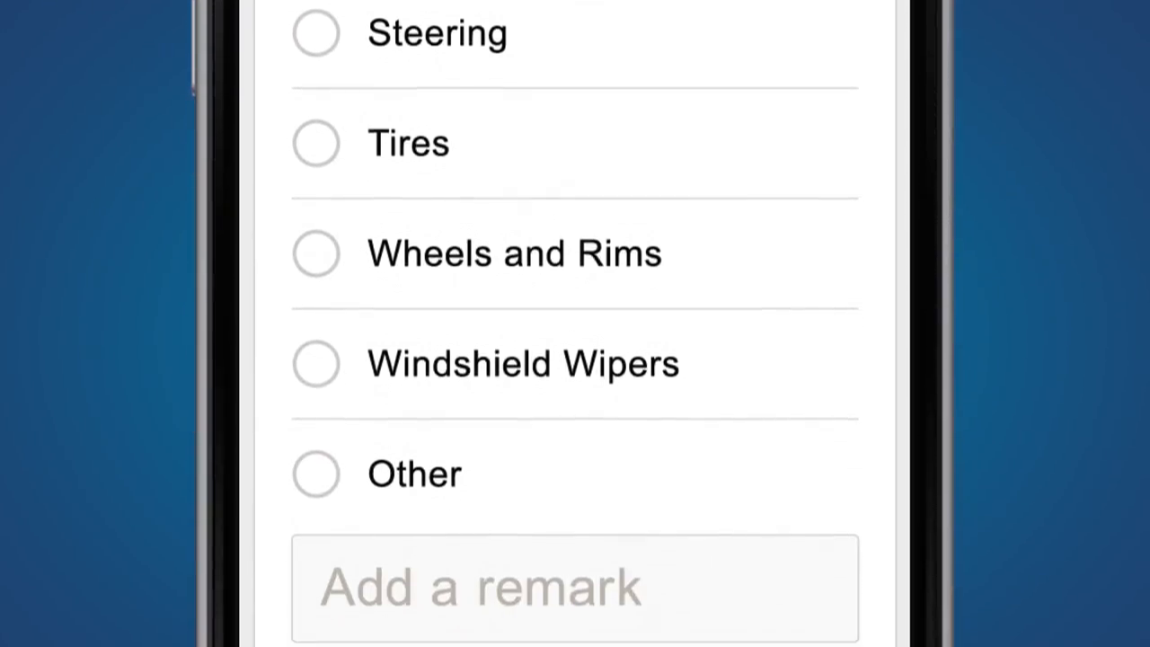
Step: Confirm the tire defects with Done to show Truck-1104 and Trailer-0217 reports
scroll(down, 3)
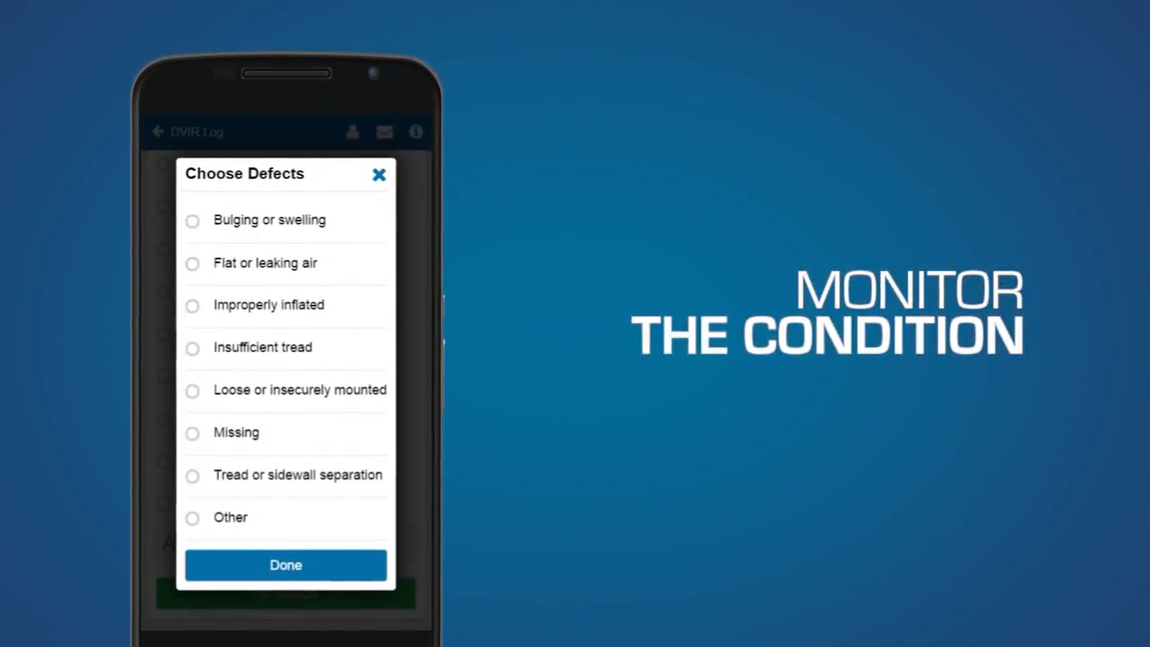
click(285, 565)
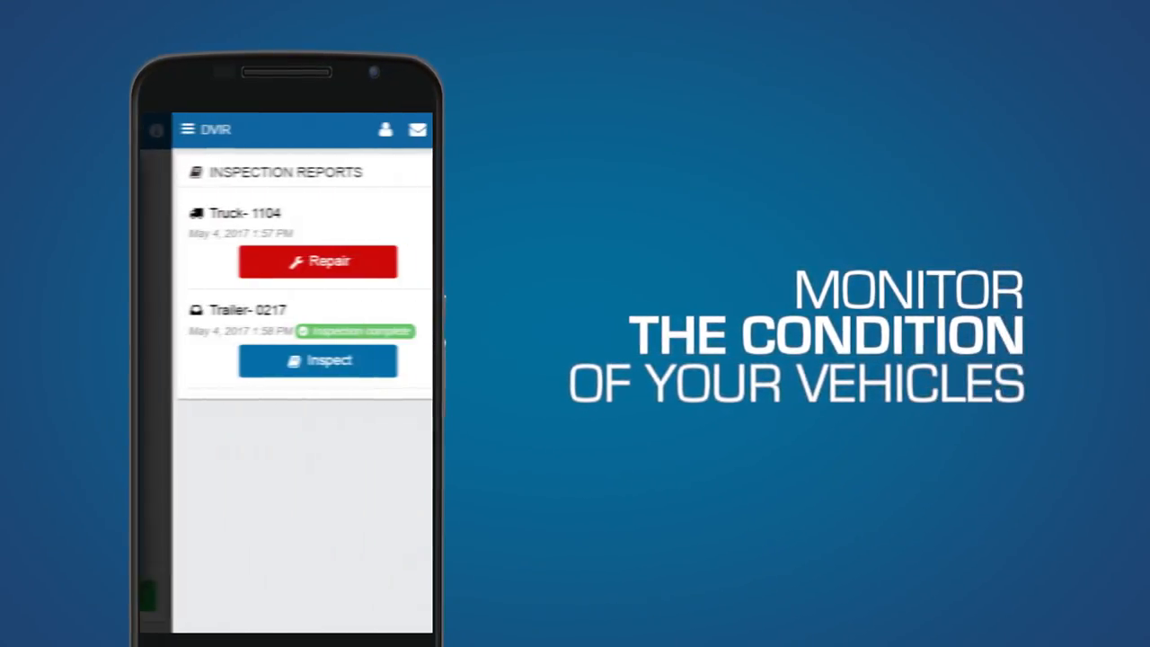